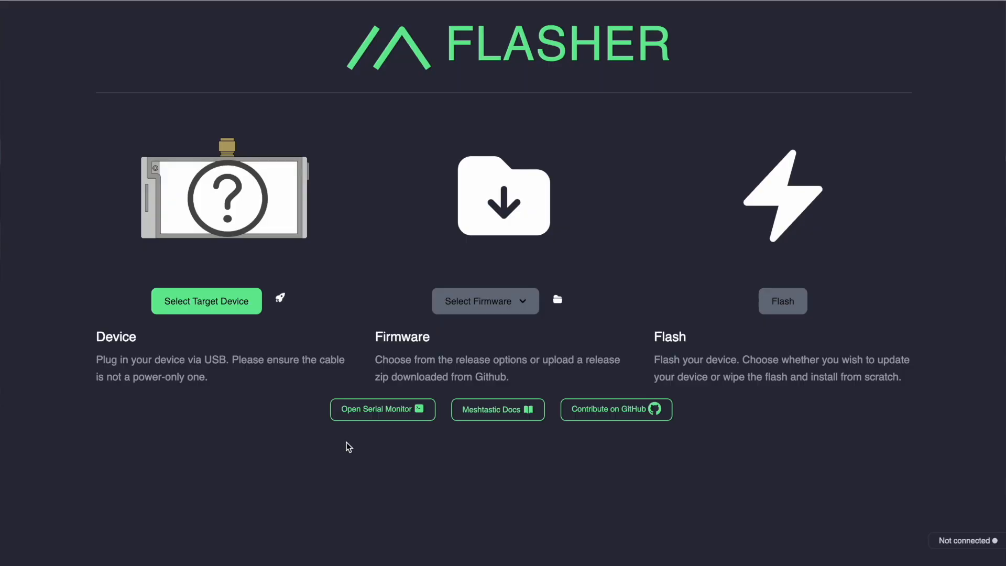
mouse_move(370, 356)
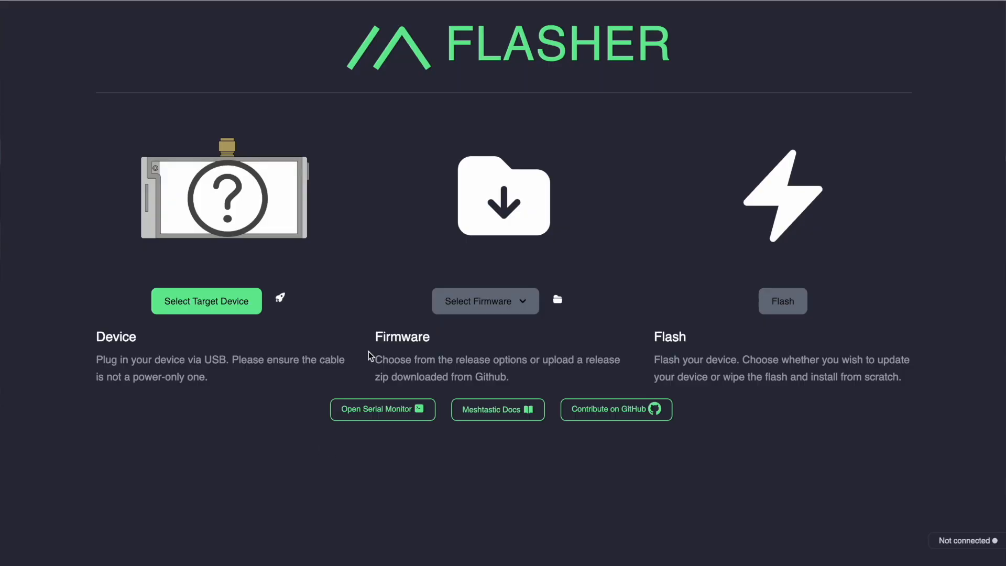
mouse_move(235, 77)
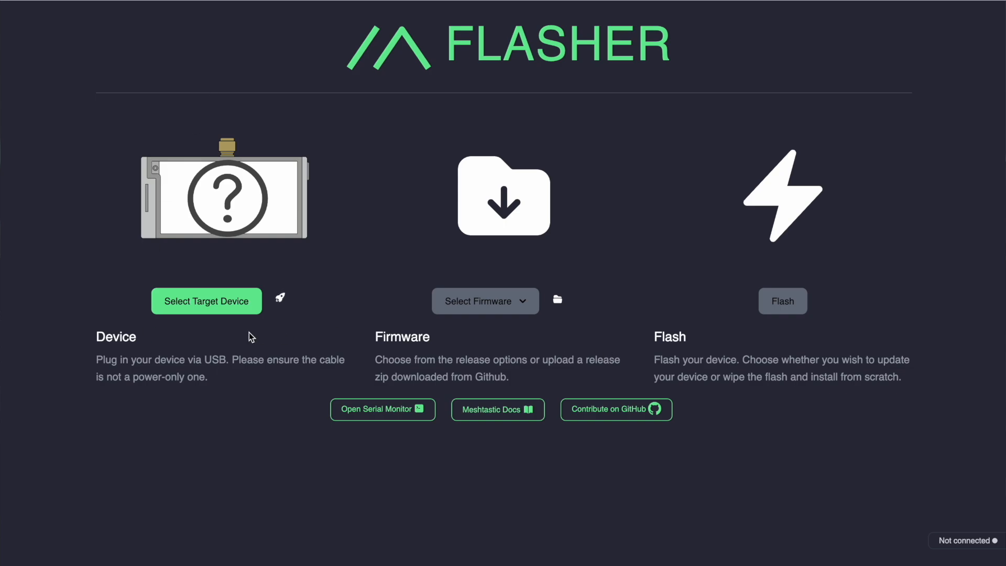
- Open the supported devices grid and scroll to find Heltec Wireless Paper
click(206, 300)
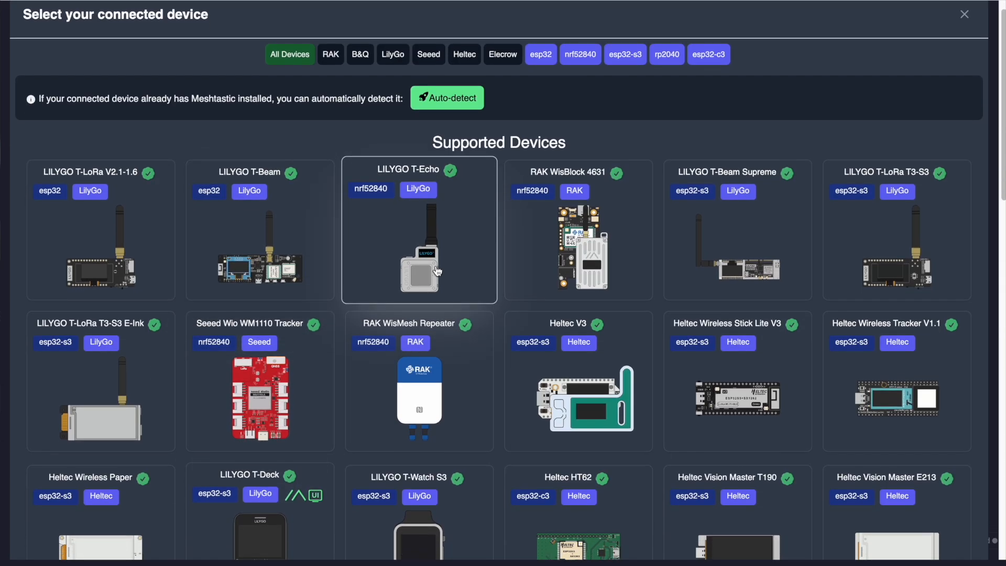
scroll(down, 3)
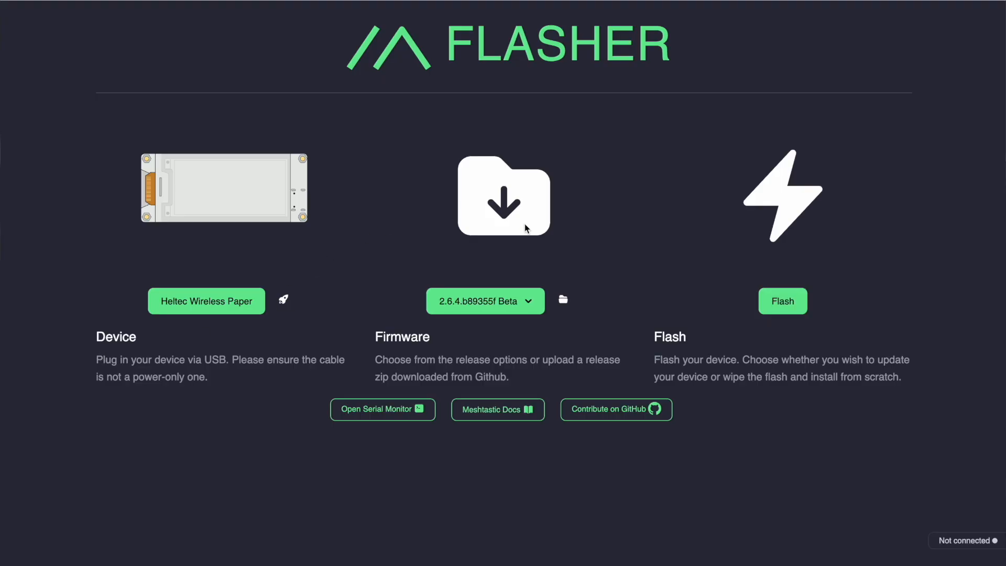
- Choose firmware 2.6.4.b89355f Beta and accept its release notes to reach flash options
click(486, 300)
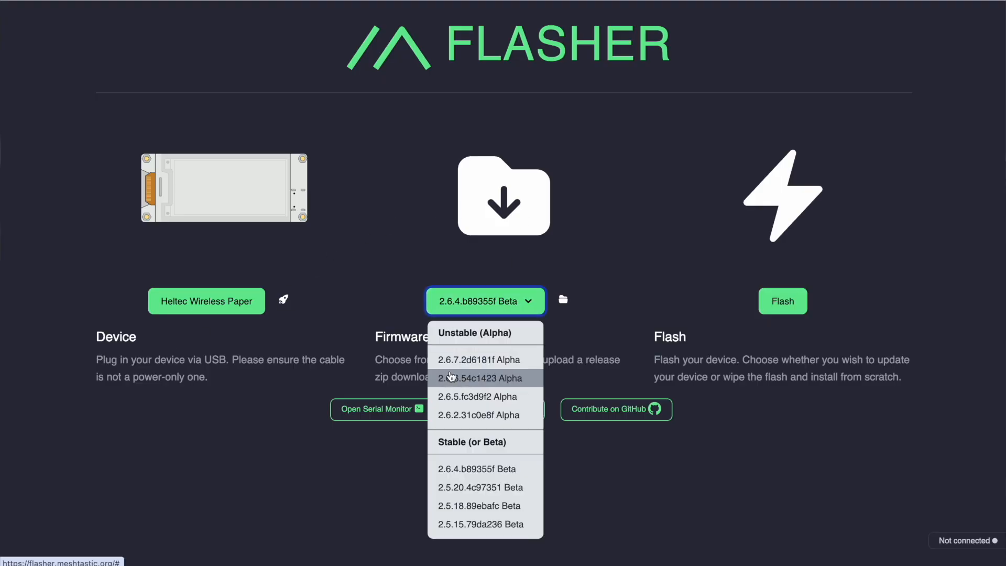
click(486, 300)
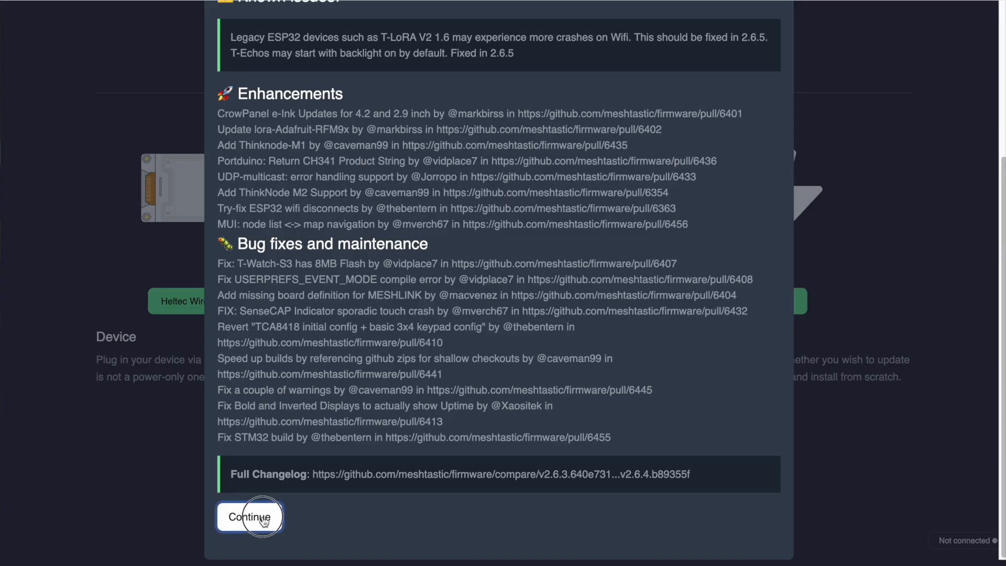
click(249, 517)
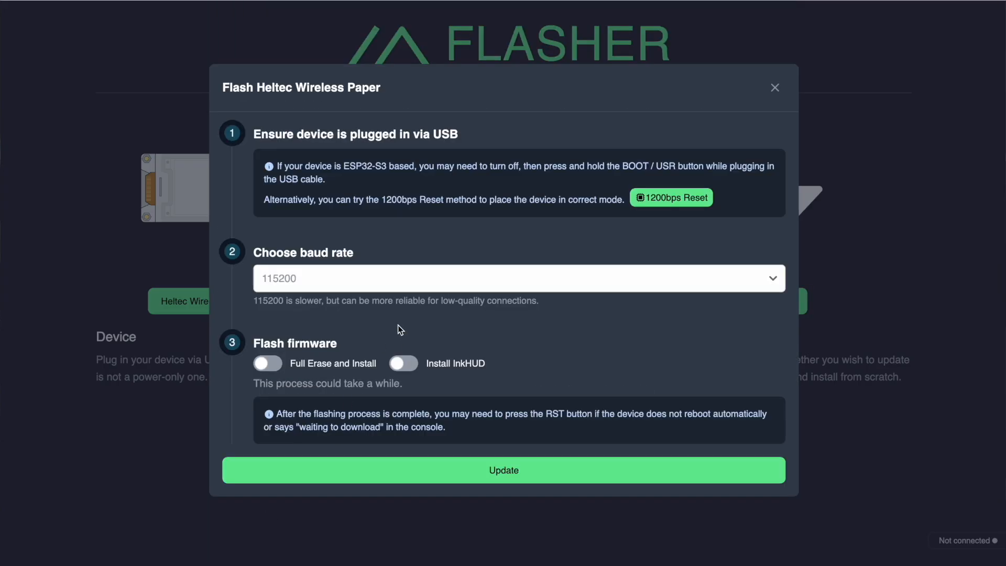
mouse_move(386, 288)
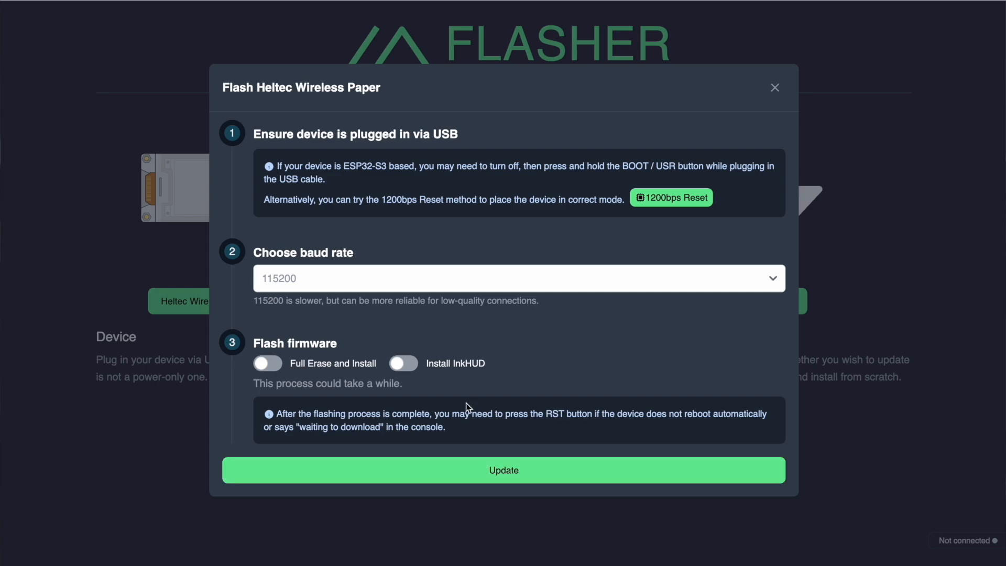
mouse_move(445, 371)
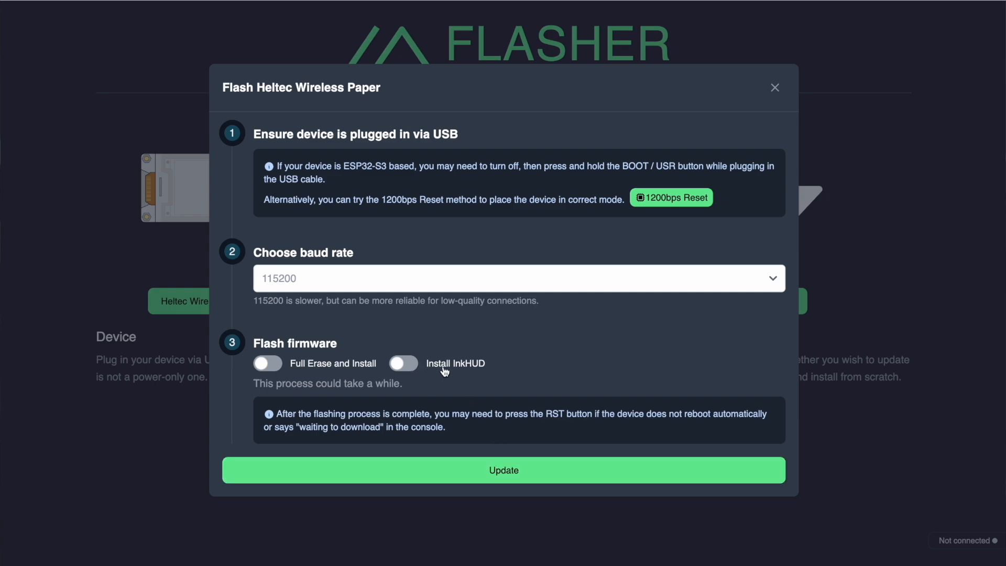
- Switch on Install InkHUD in the Flash Heltec Wireless Paper dialog and trigger Update
click(403, 363)
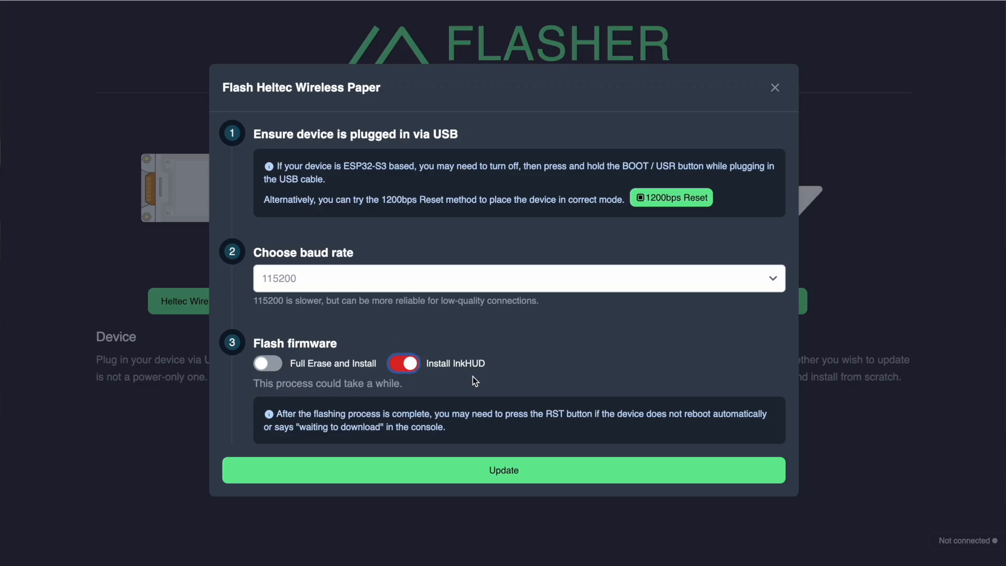
mouse_move(447, 370)
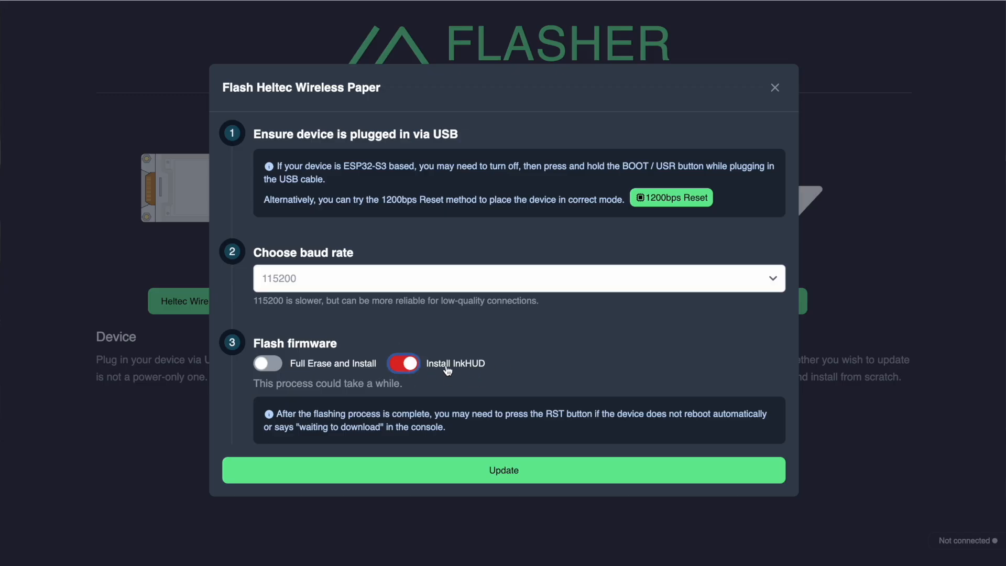
click(503, 470)
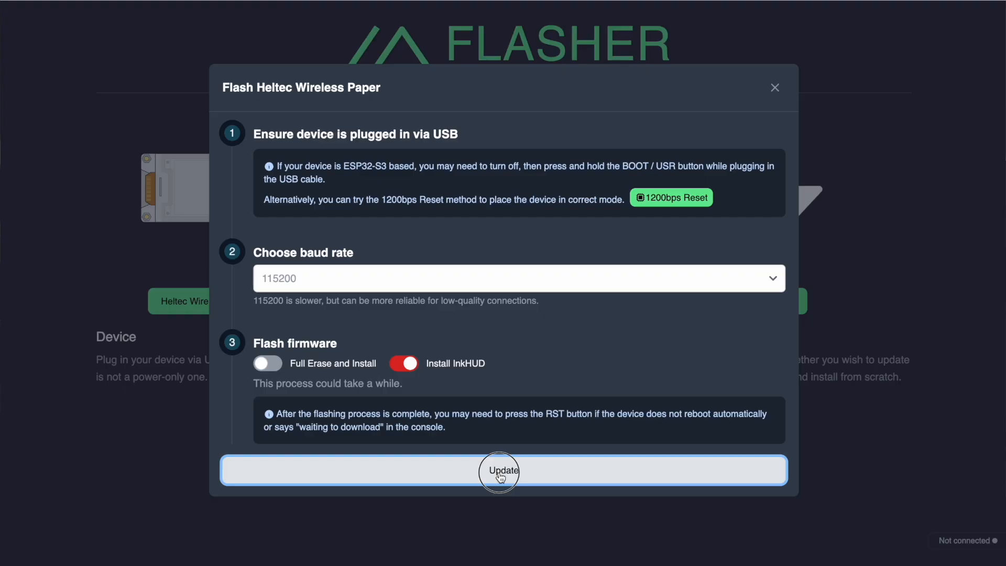
- Connect the CP2102 USB to UART Bridge port so firmware writing begins
click(503, 470)
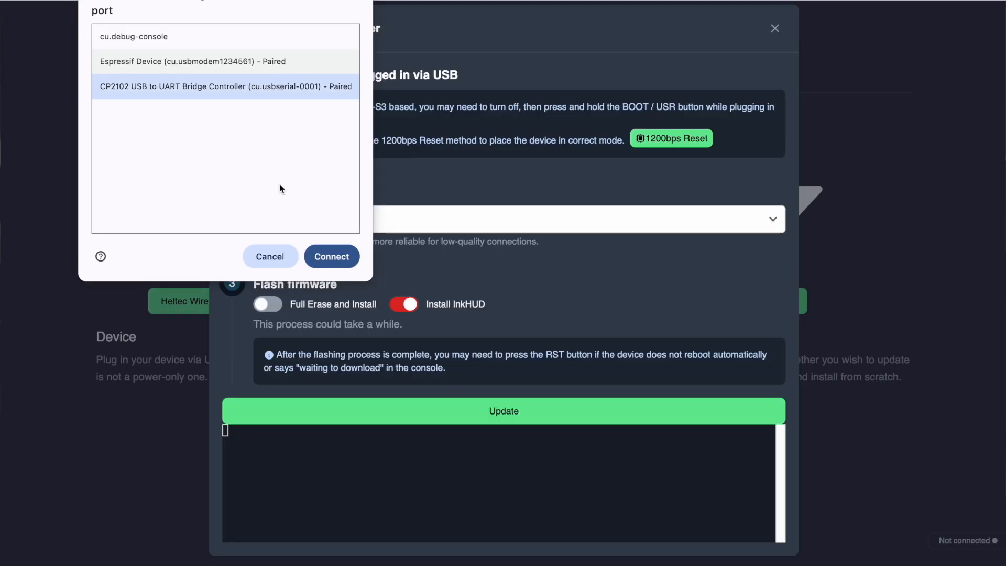
click(332, 257)
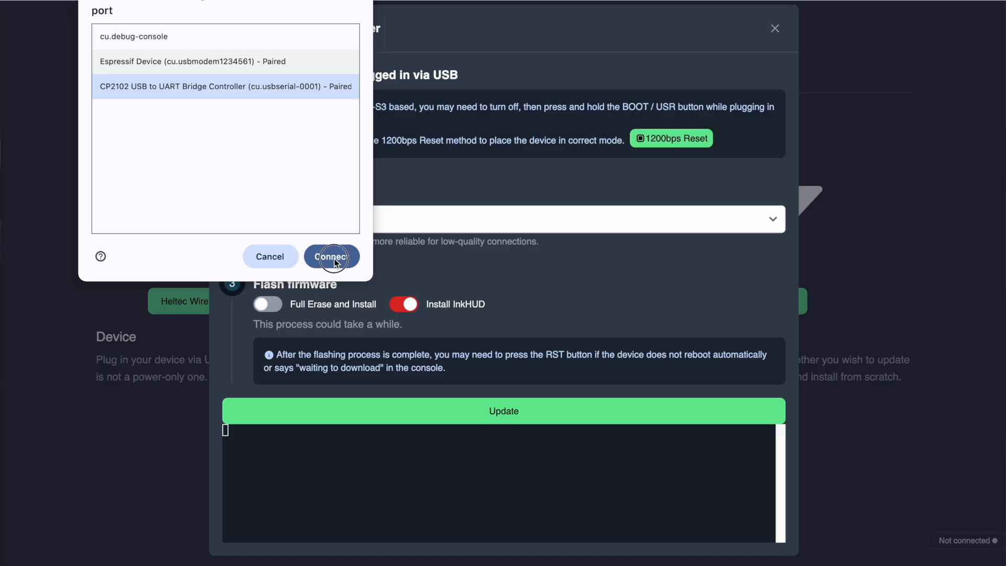
mouse_move(426, 383)
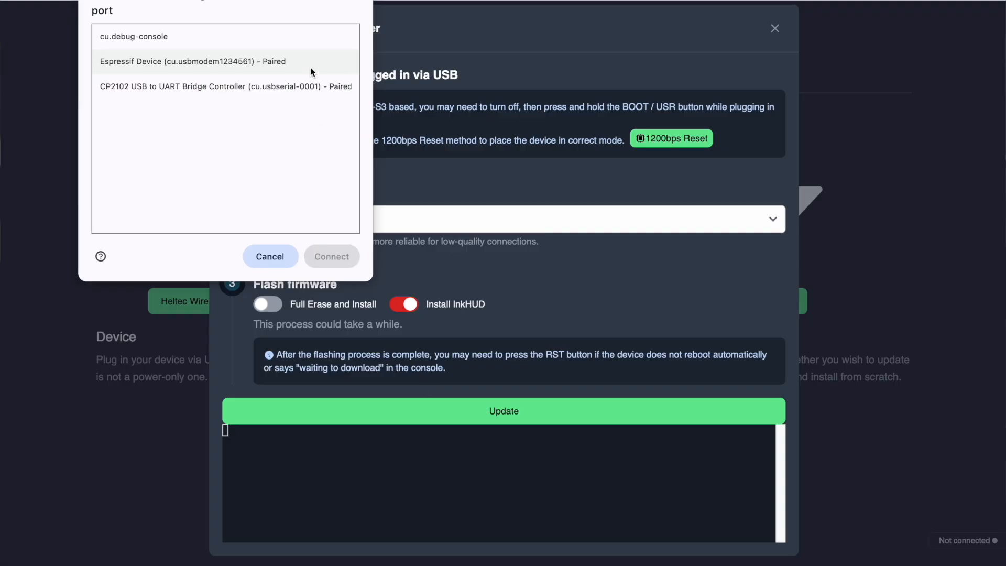
click(225, 87)
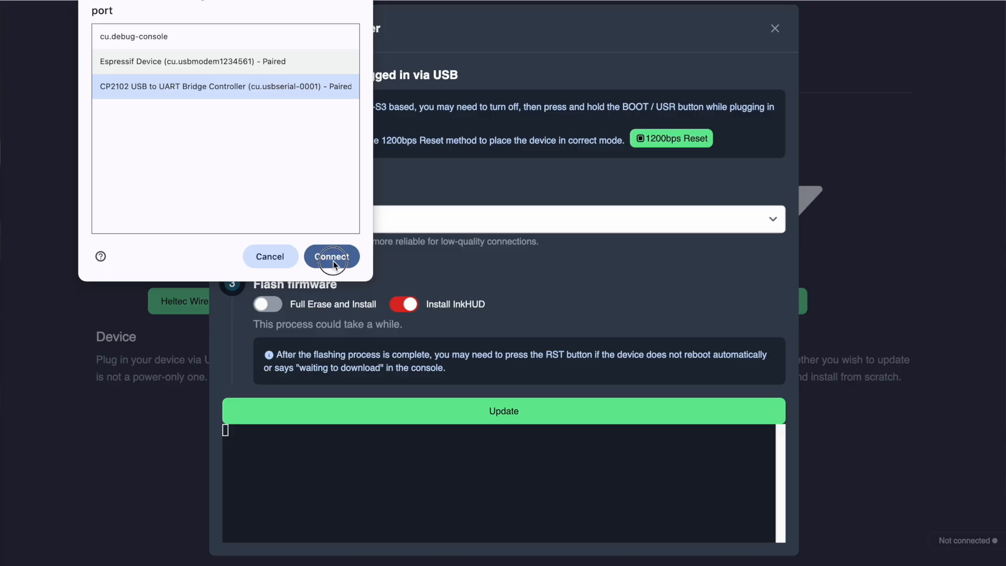
click(331, 256)
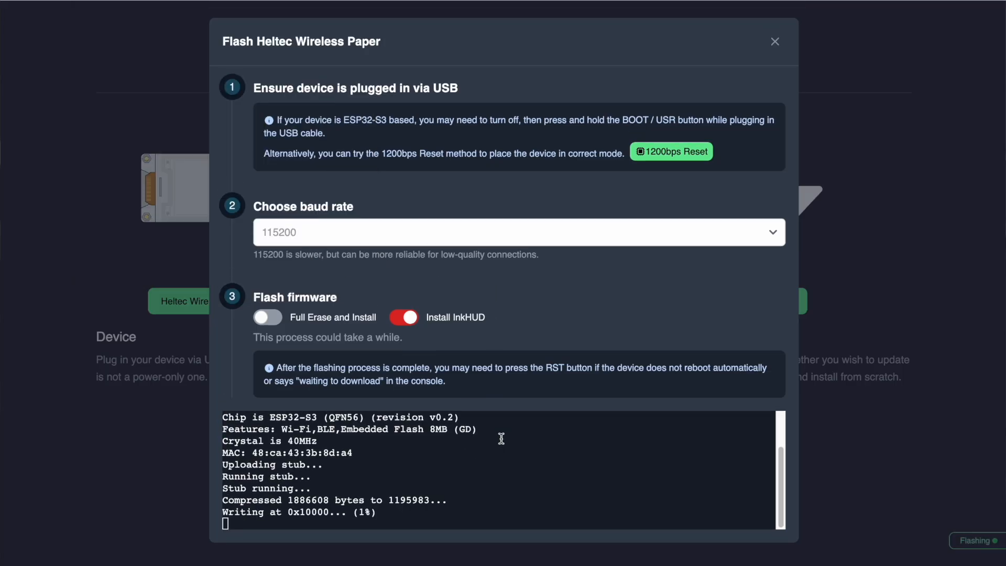